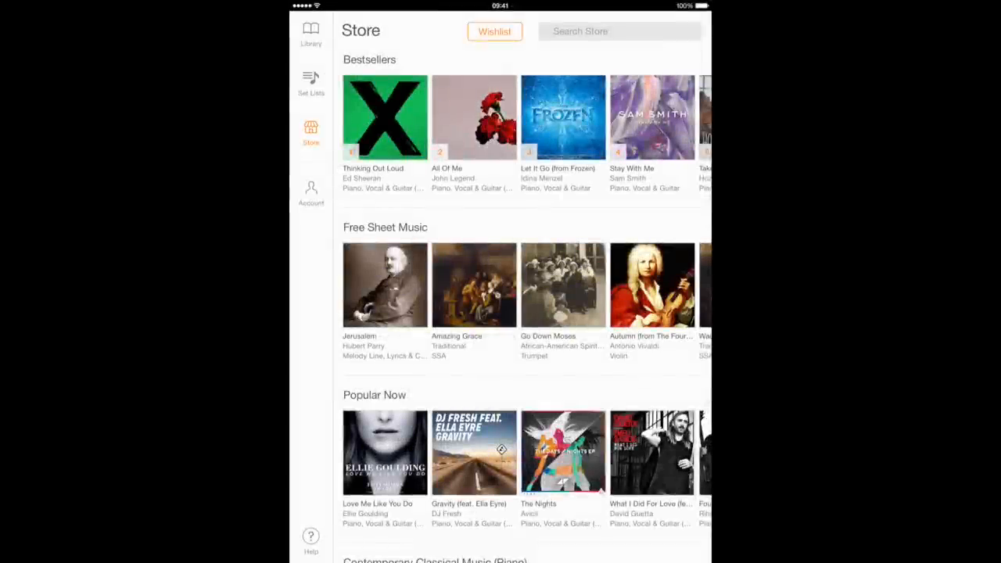
Step: Scroll the store and open Sam Smith's 'Stay With Me' score from the Bestsellers row
scroll("down", 3)
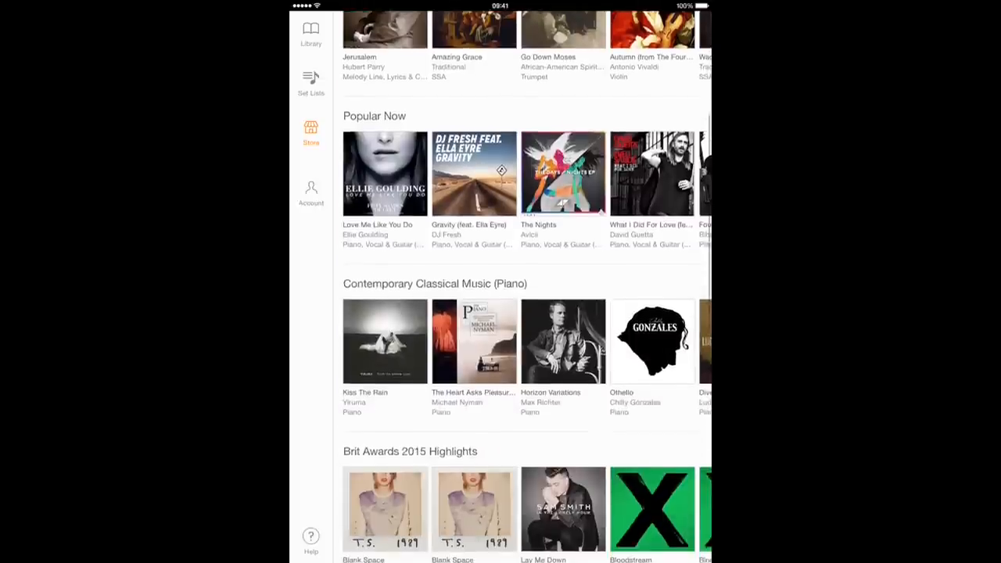
scroll("down", 3)
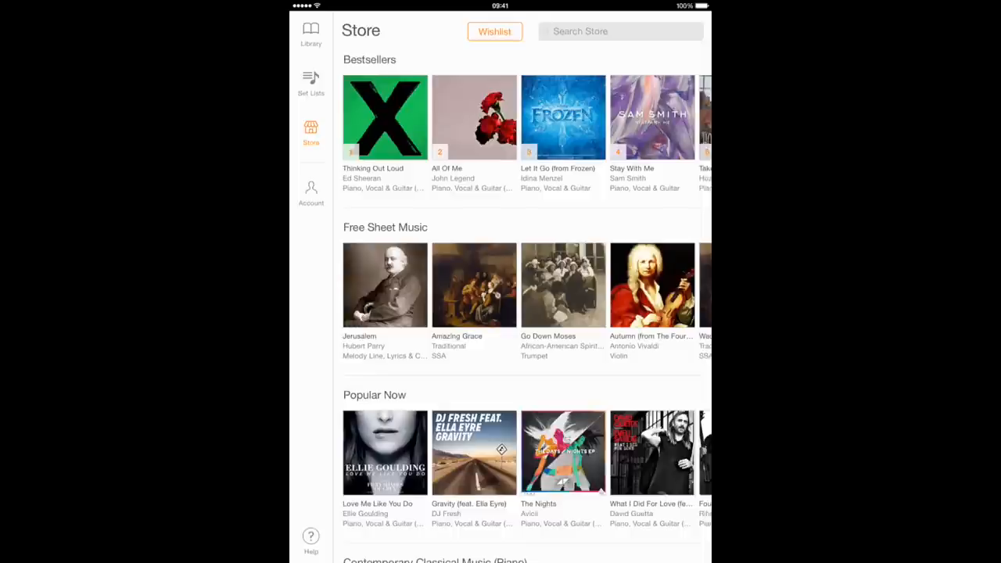
left_click(650, 117)
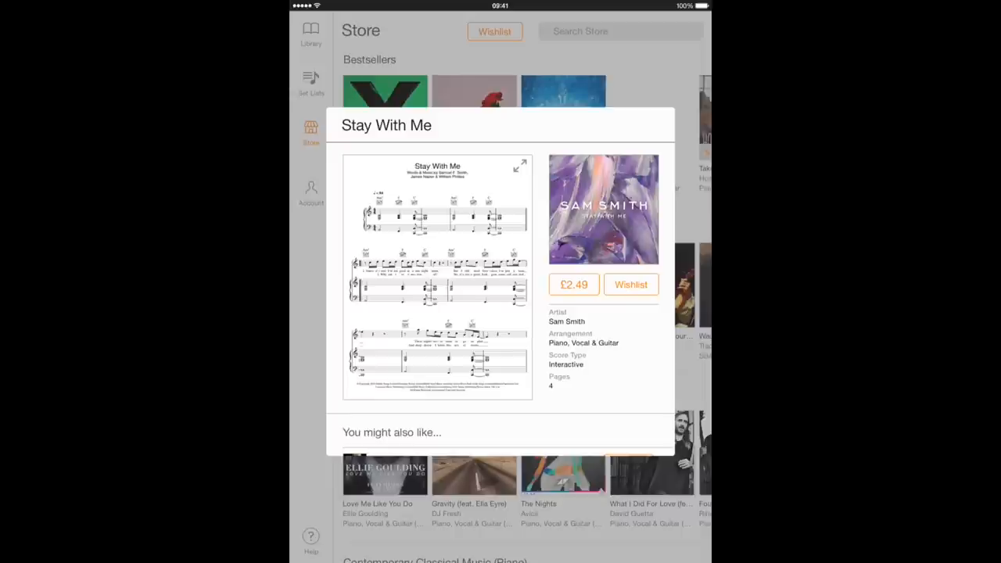
Step: Preview the first page of 'Stay With Me', add it to the wishlist, and show the Wishlist listing it at £2.49
left_click(520, 166)
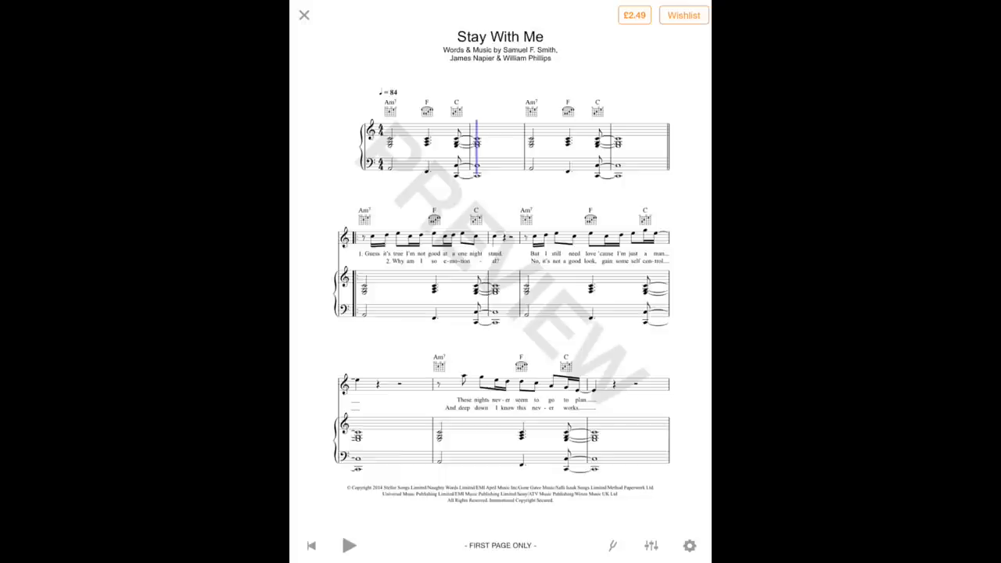
left_click(634, 16)
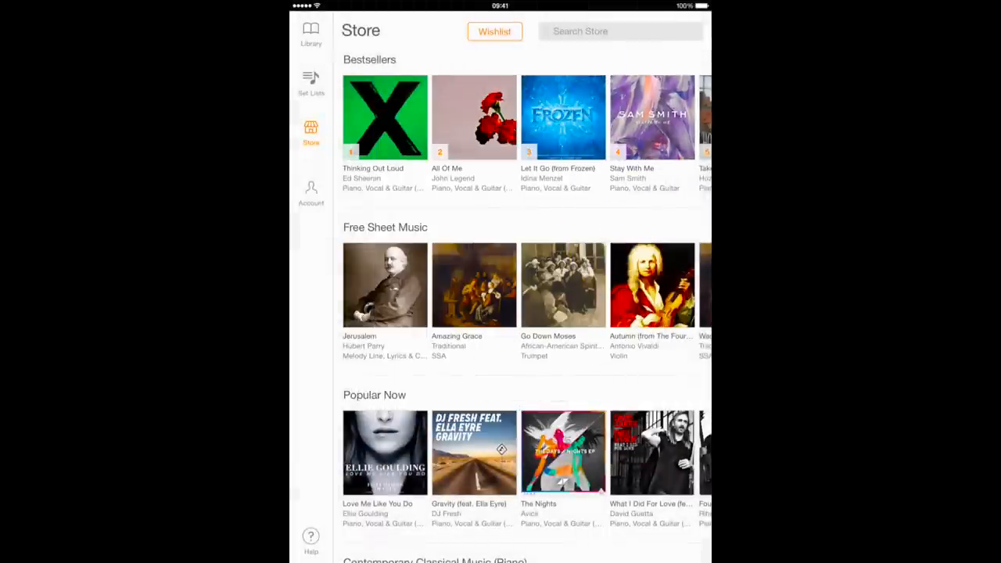
left_click(494, 31)
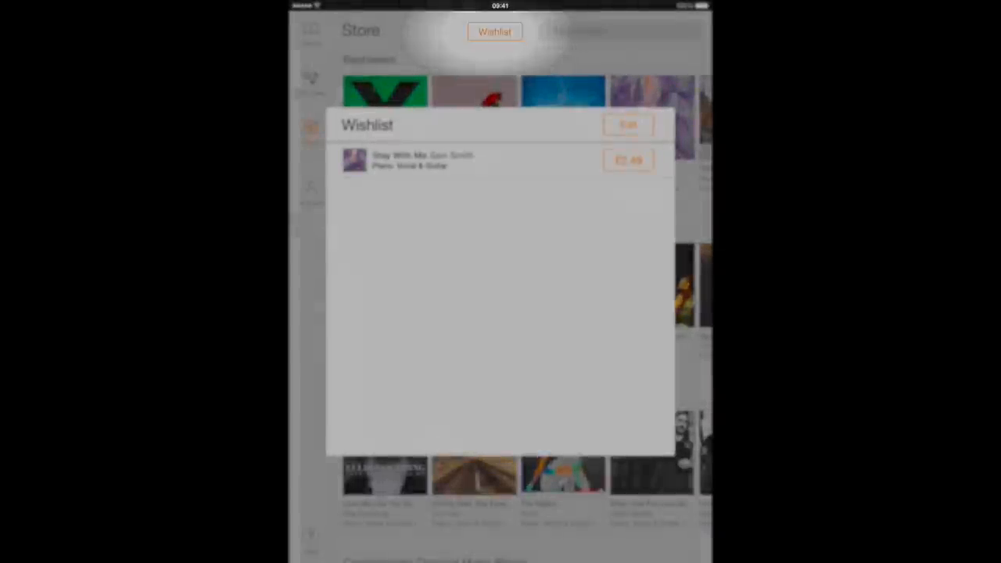